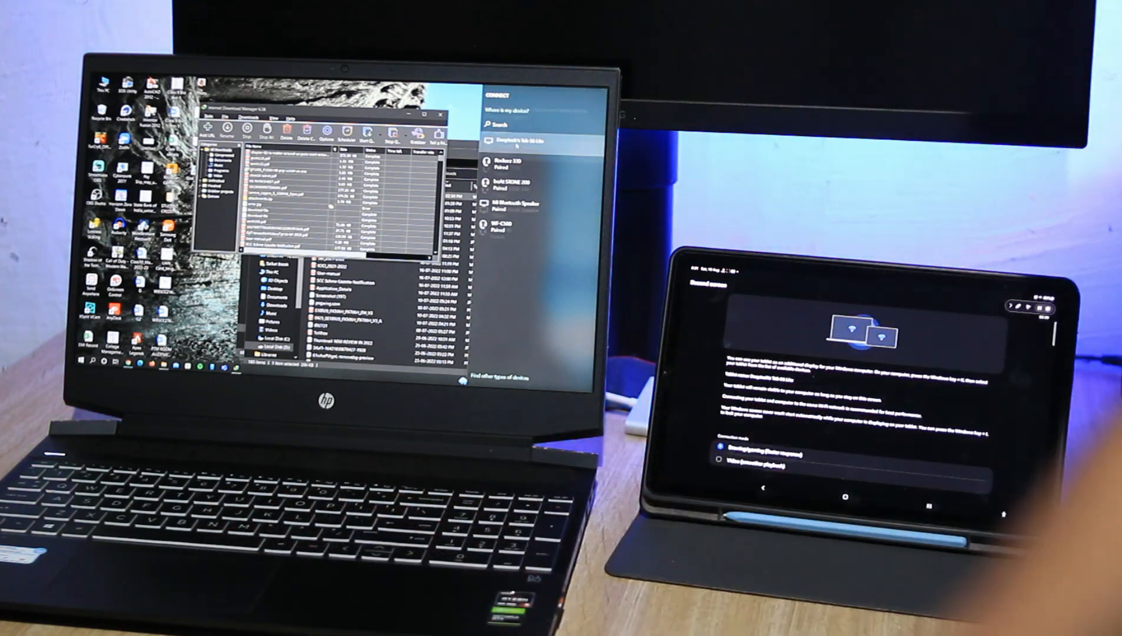
Step: Pull down the phone's Quick Settings panel mirrored on the PC
left_click(530, 141)
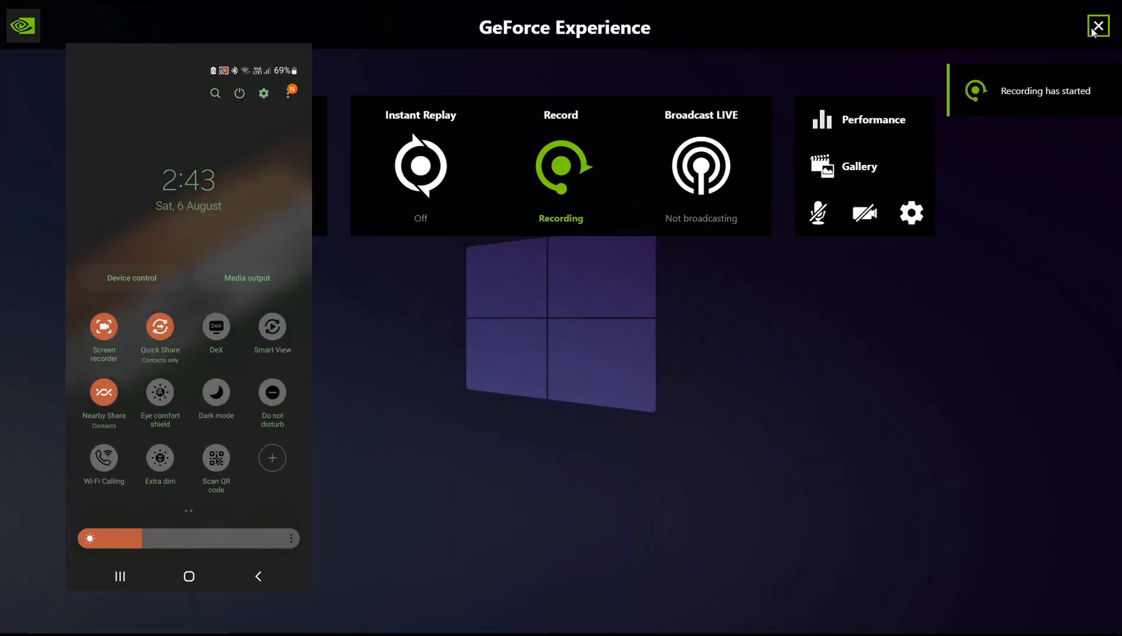
Step: Start DeX wirelessly on the desktop PC from the phone's DeX tile
left_click(1099, 26)
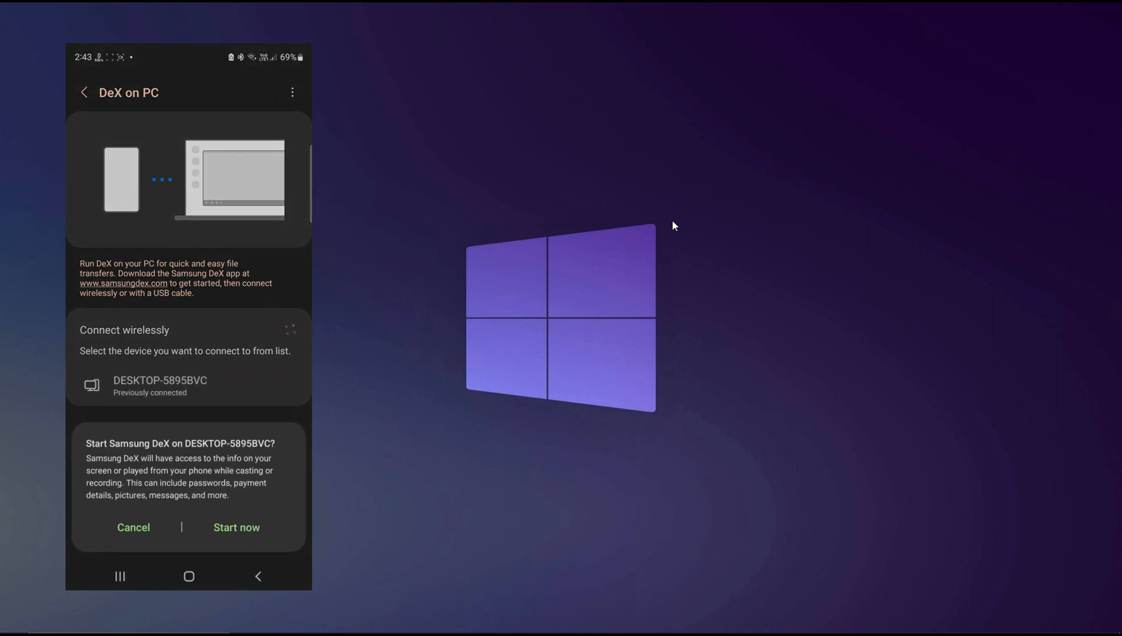
left_click(236, 527)
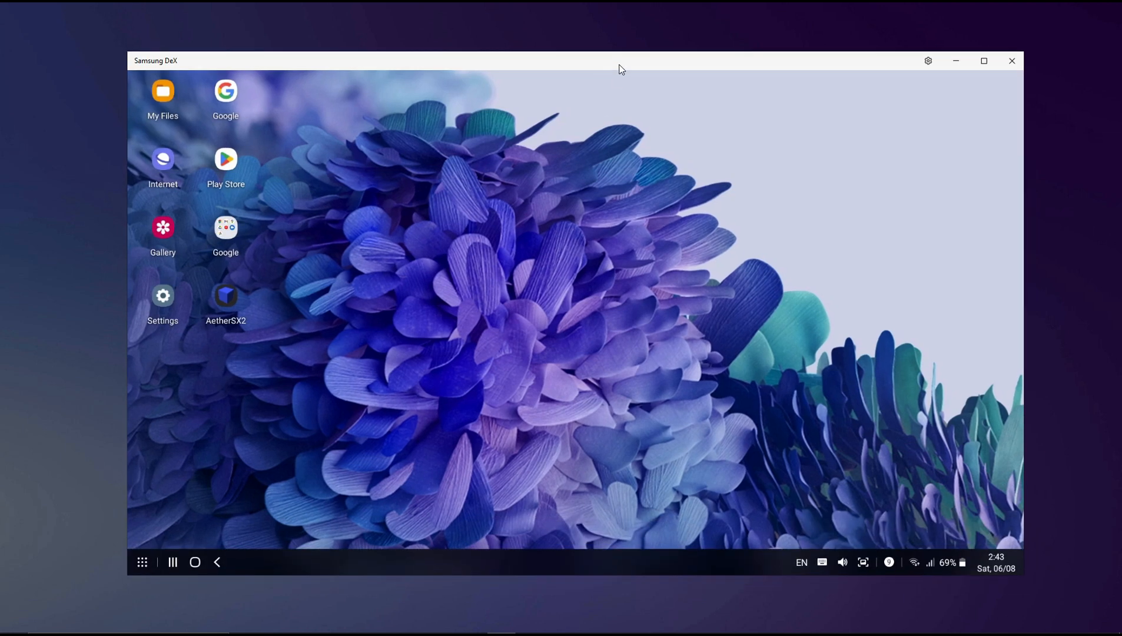
left_click(142, 562)
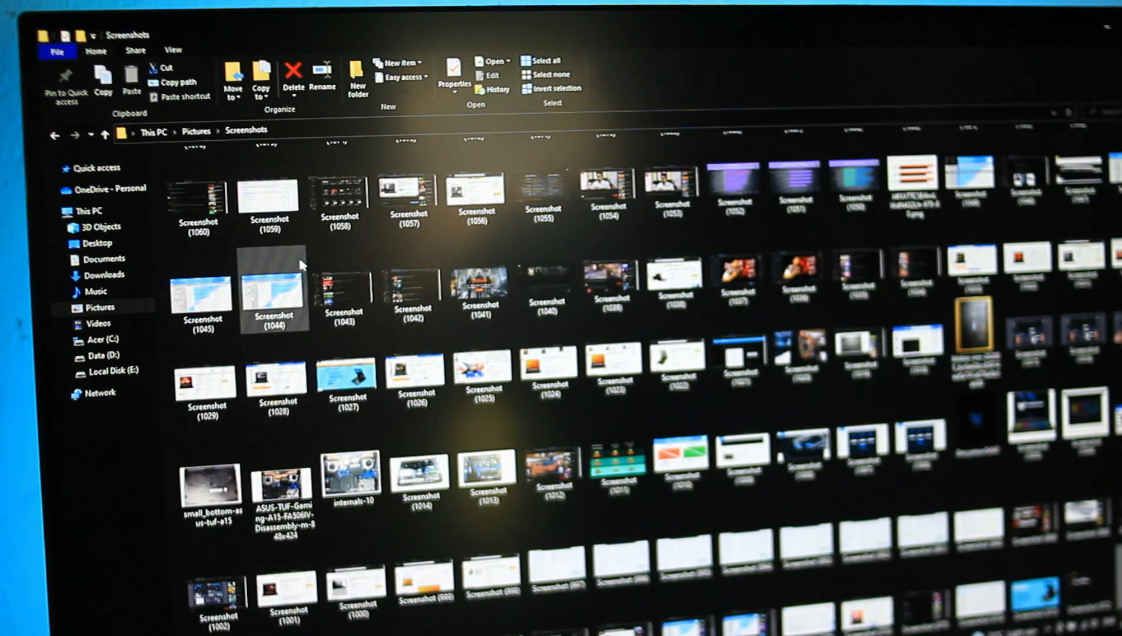
Step: Scroll the Screenshots folder toward Downloads and the Thumbnail Steam Sales image
scroll("up", 3)
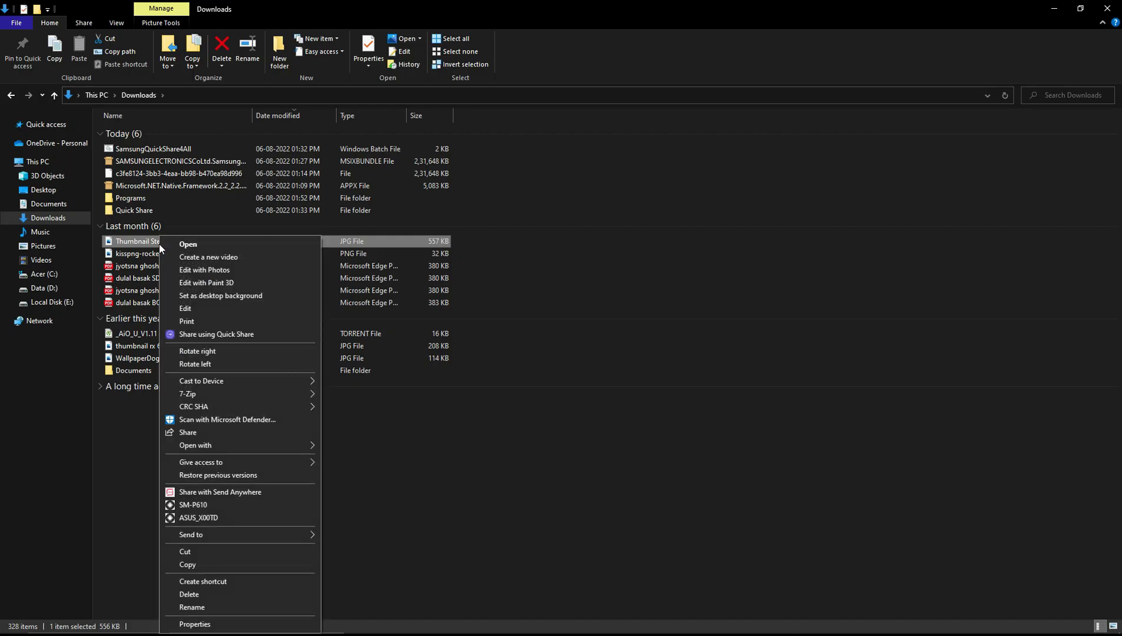
Step: Share the Thumbnail Steam Sales image to the phone via Samsung Flow
left_click(187, 432)
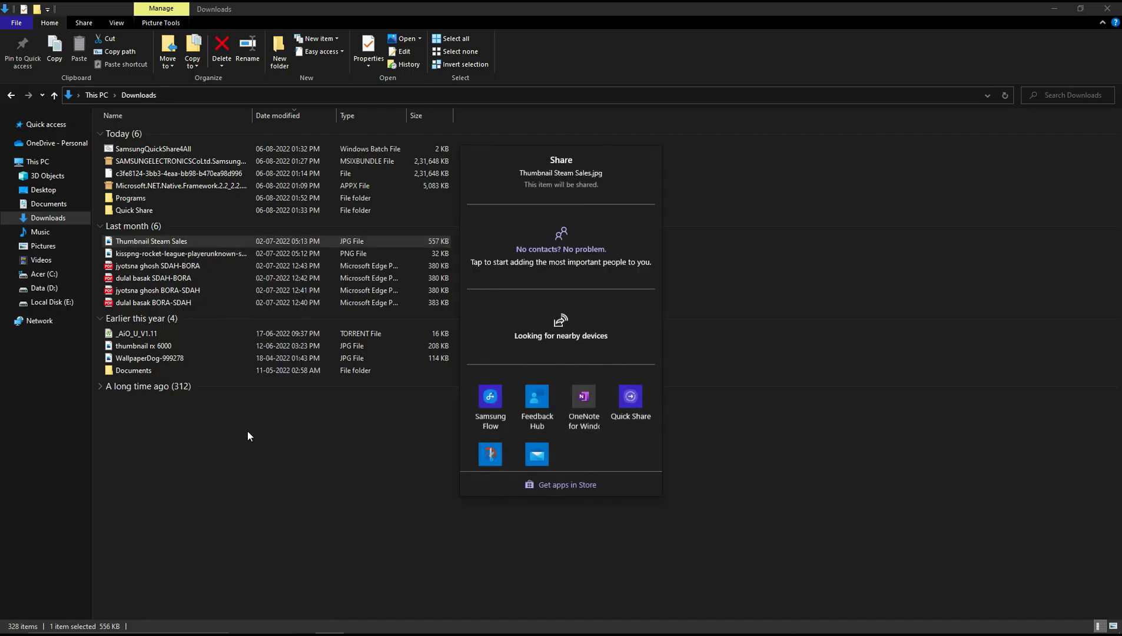
mouse_move(490, 400)
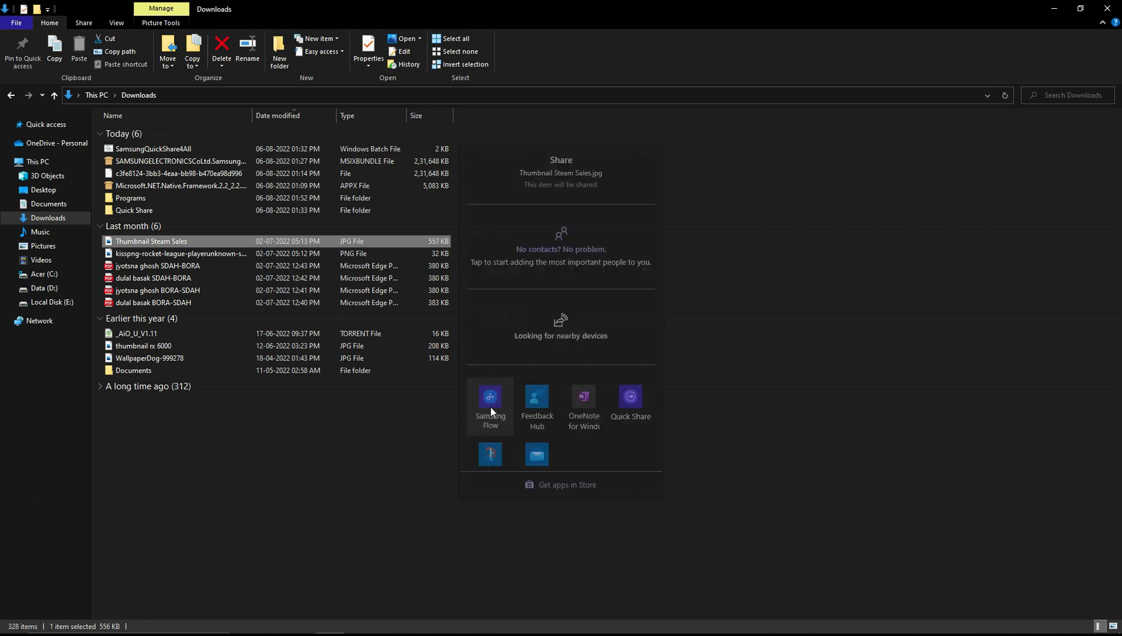
left_click(490, 401)
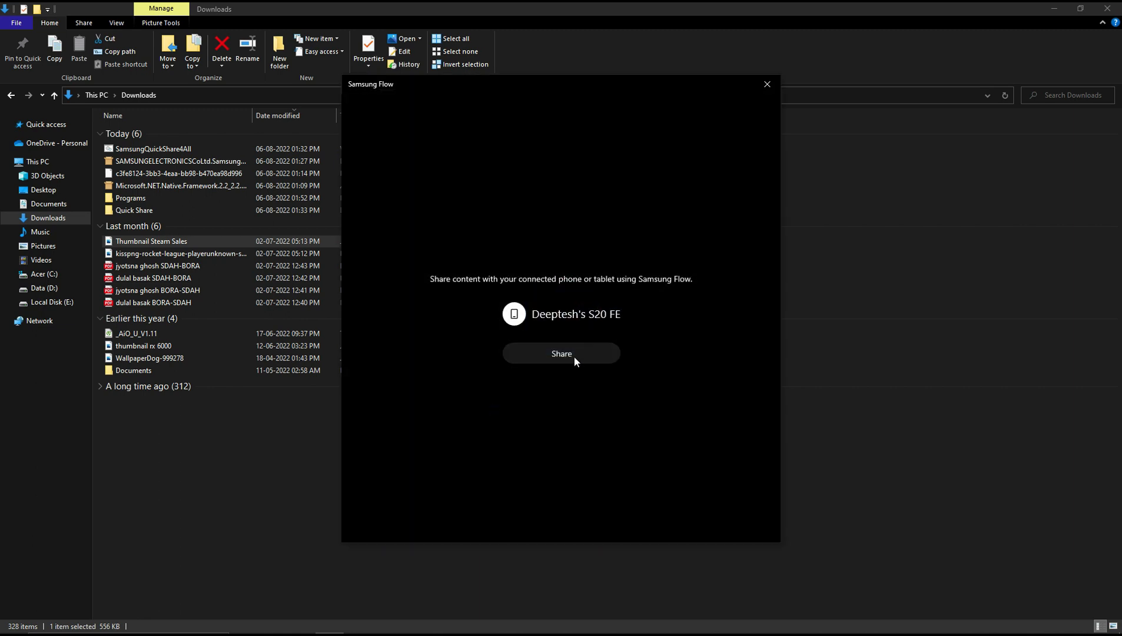
left_click(561, 354)
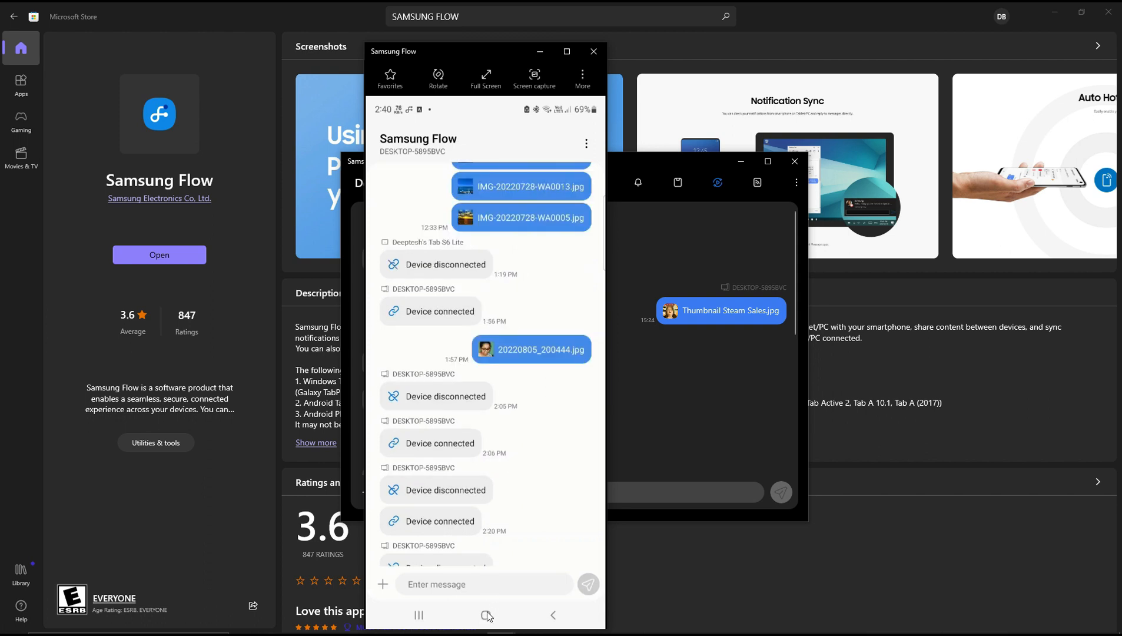
left_click(581, 75)
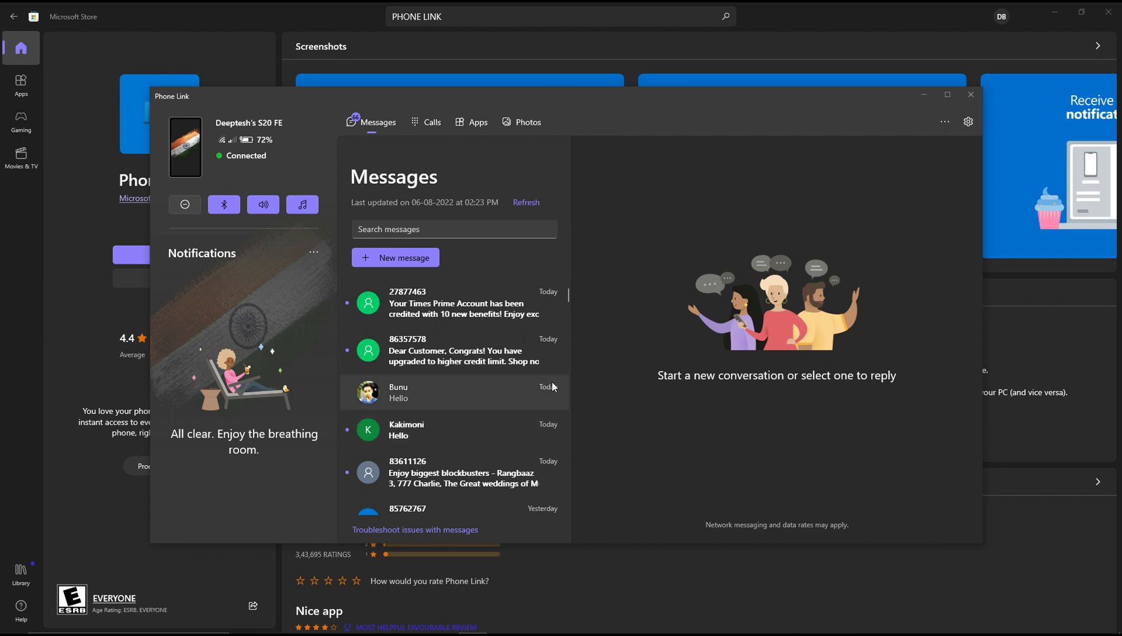
mouse_move(1047, 12)
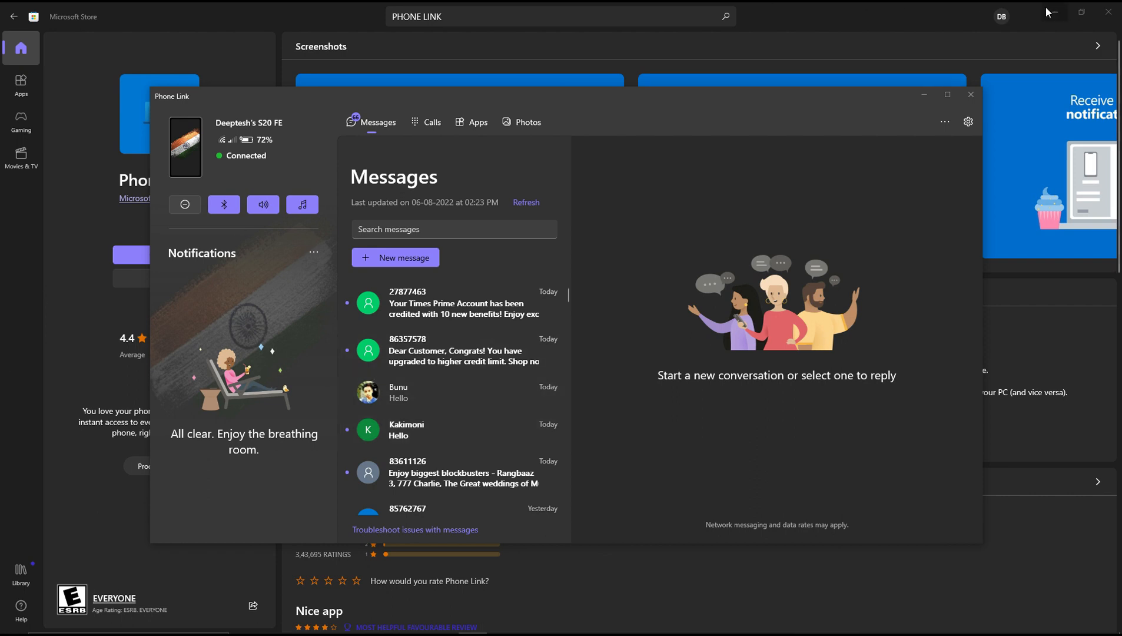
Step: Maximize the Phone Link Messages window to fill the screen
left_click(947, 93)
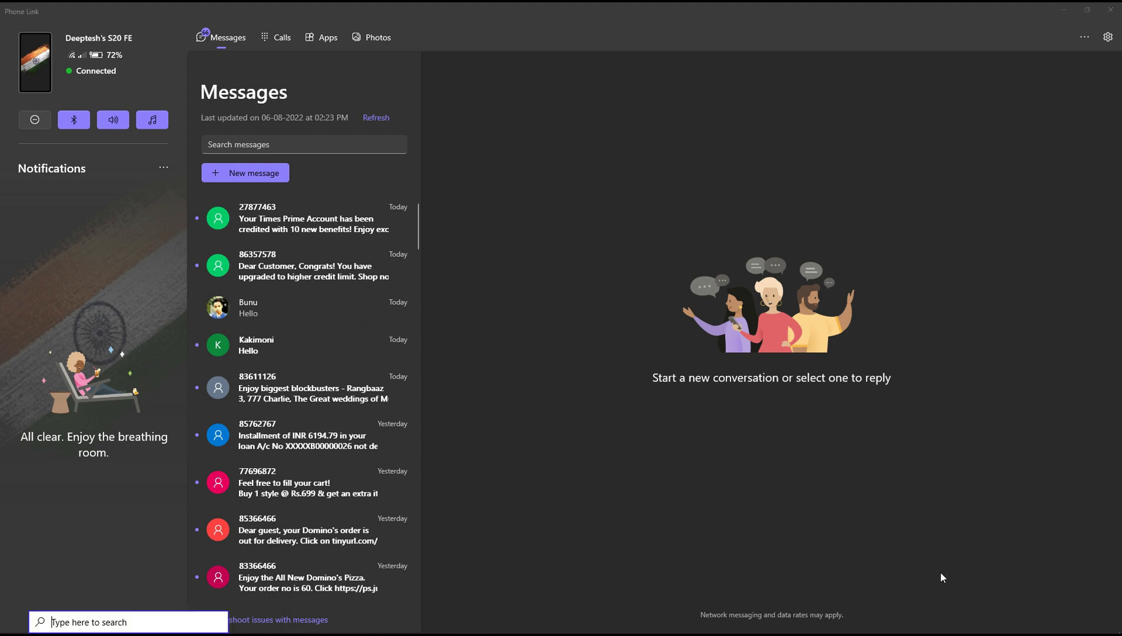
left_click(13, 622)
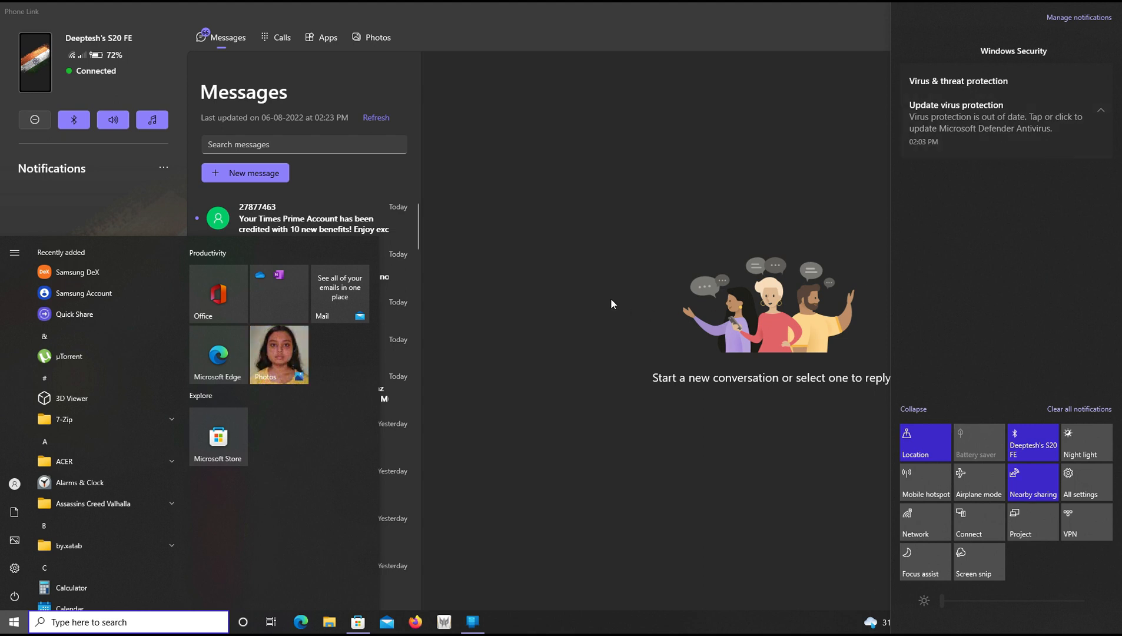
Step: Call a recent contact from the Calls tab, then end the call
left_click(282, 37)
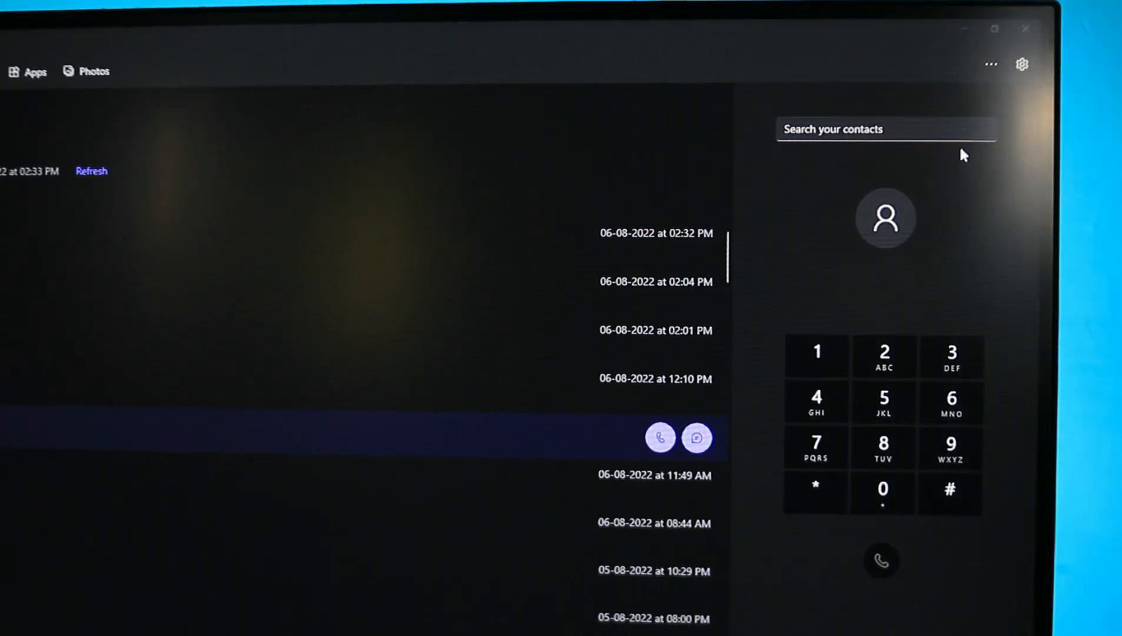
left_click(659, 437)
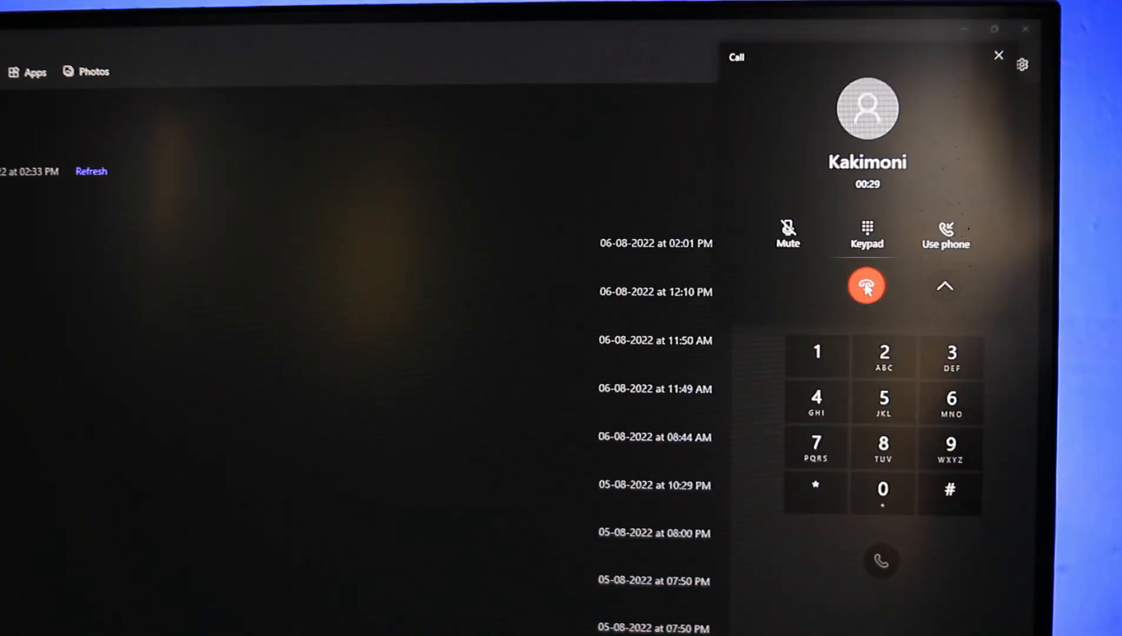
left_click(866, 286)
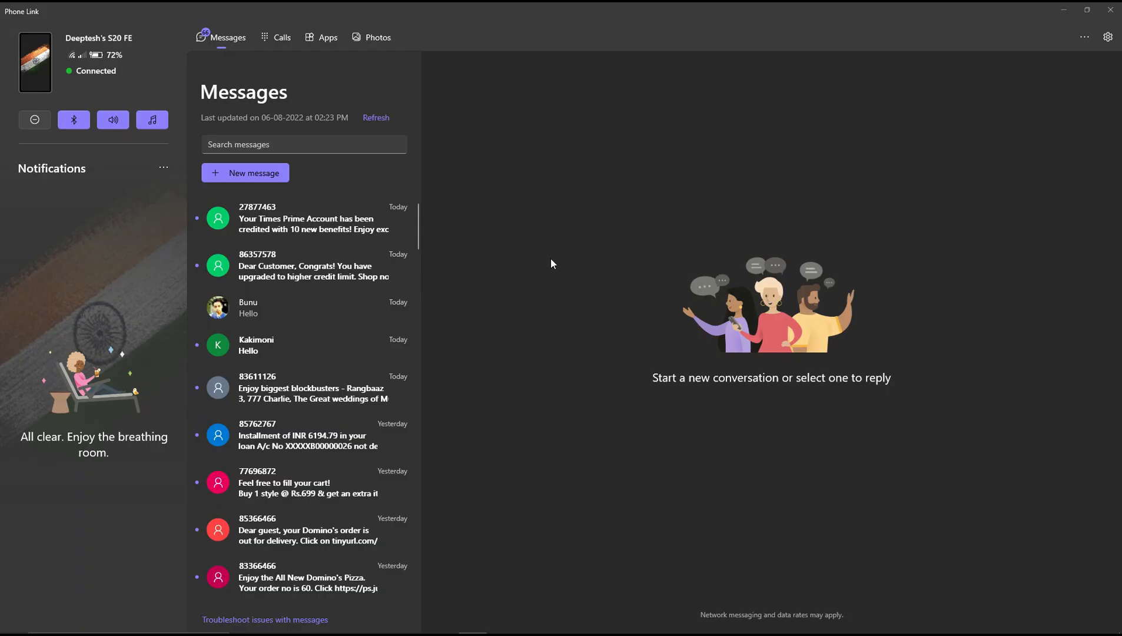
mouse_move(458, 177)
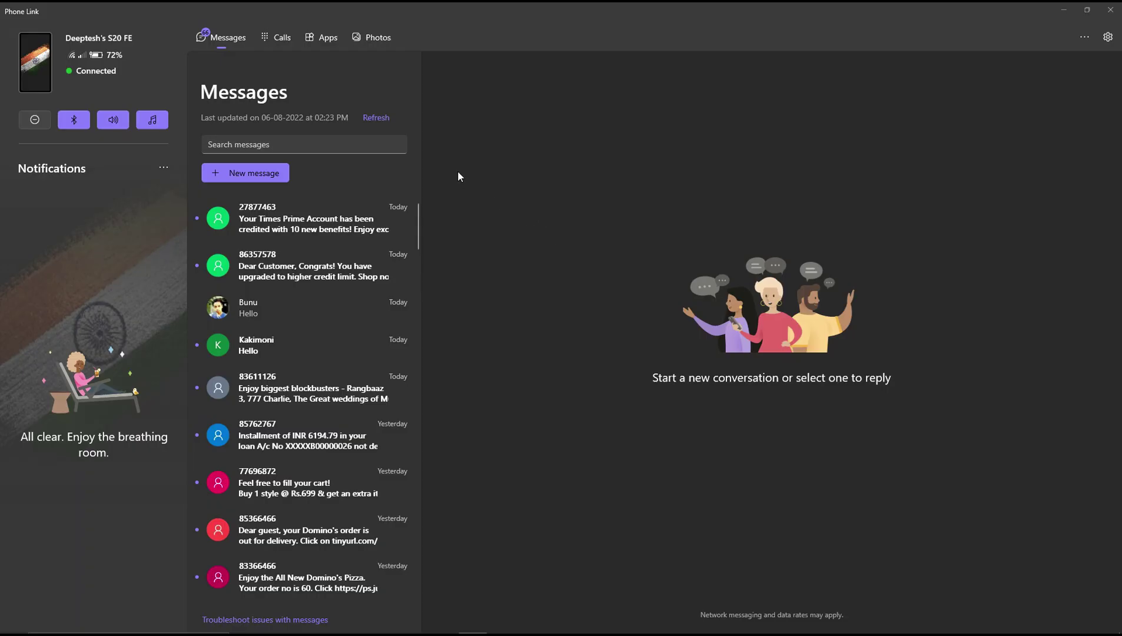
Step: Open Customize from the Notifications menu and scroll the app notification toggles
left_click(163, 168)
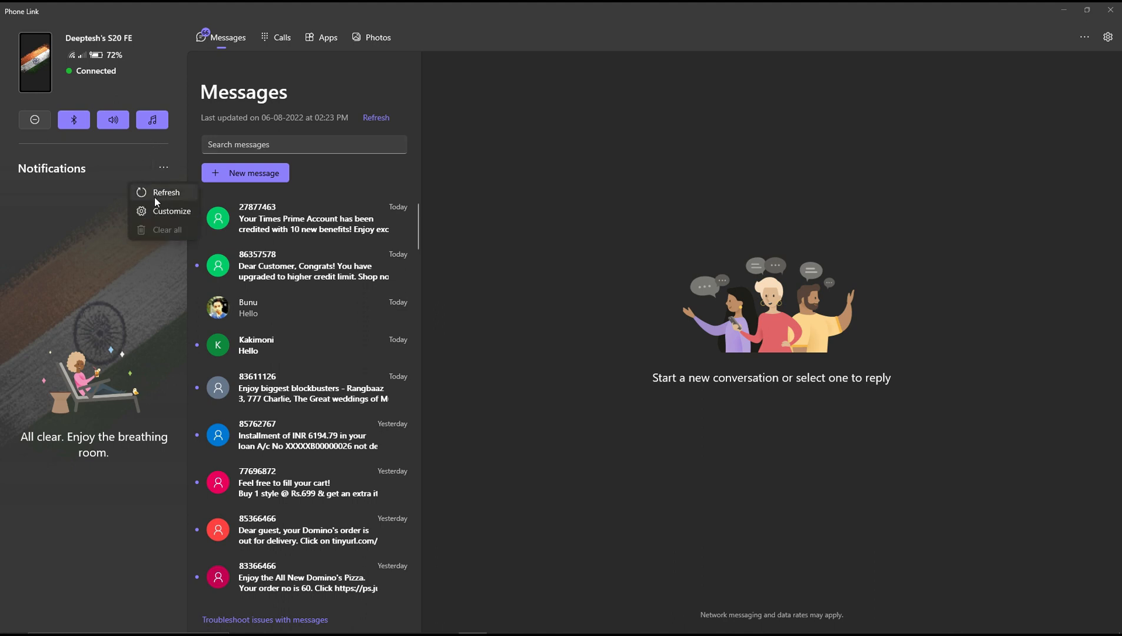
left_click(172, 210)
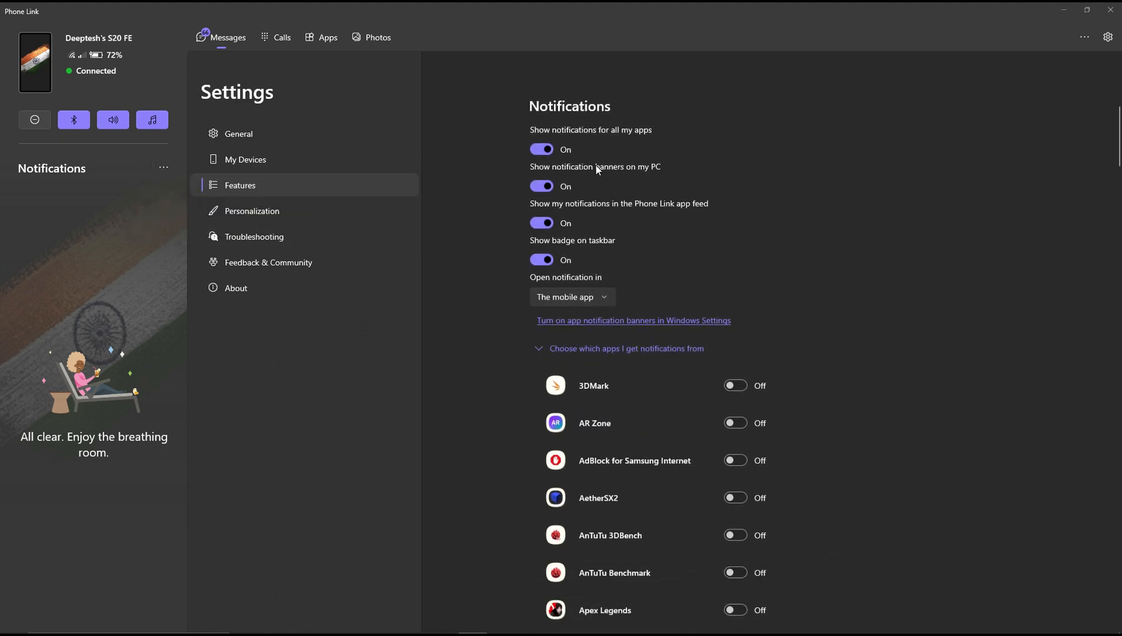
mouse_move(551, 478)
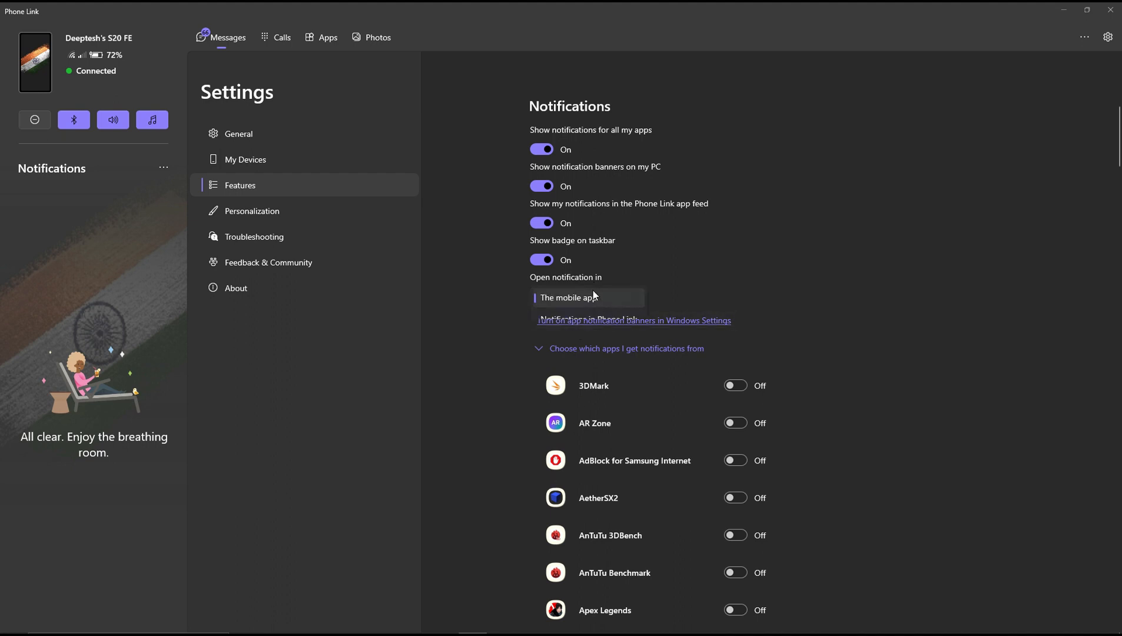
scroll("down", 3)
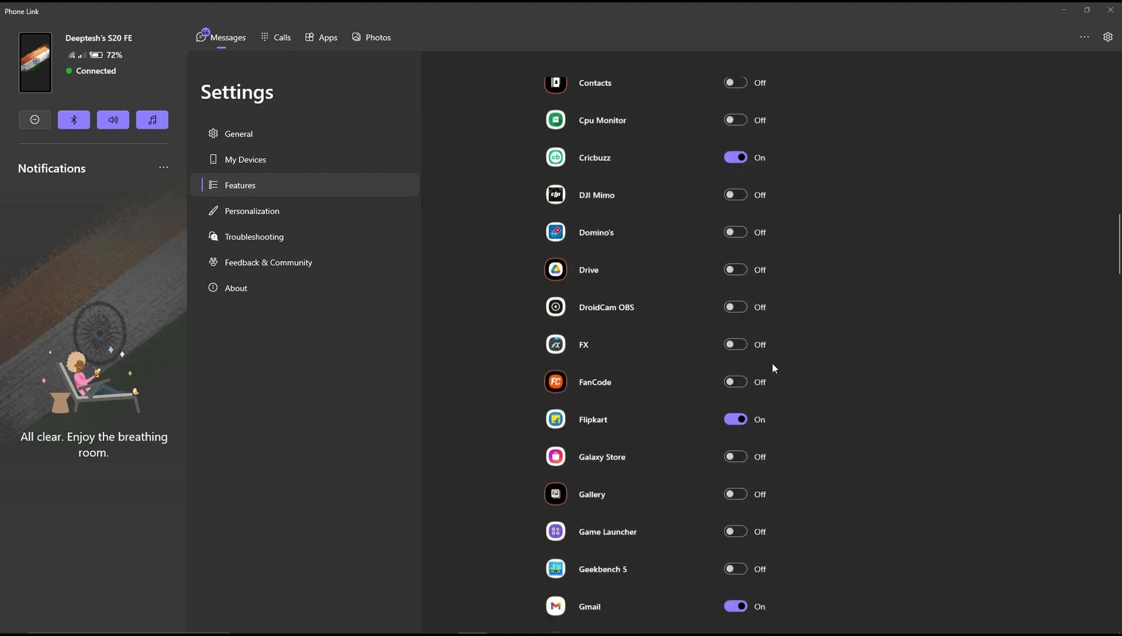
left_click(328, 37)
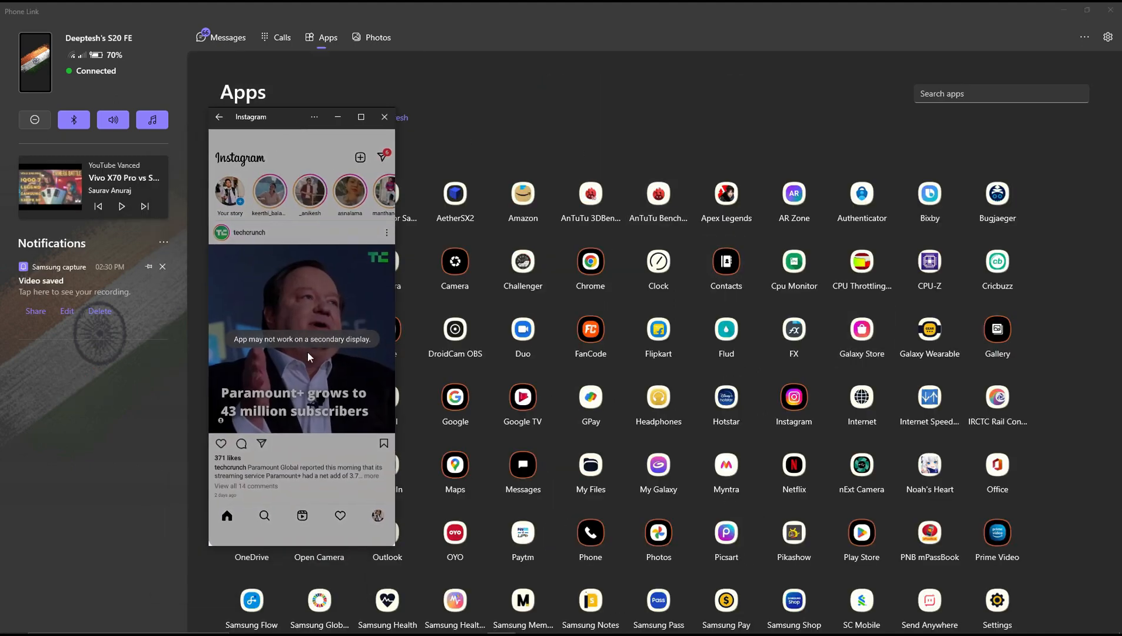
Step: Scroll the Phone Link apps list toward Instagram
scroll("down", 3)
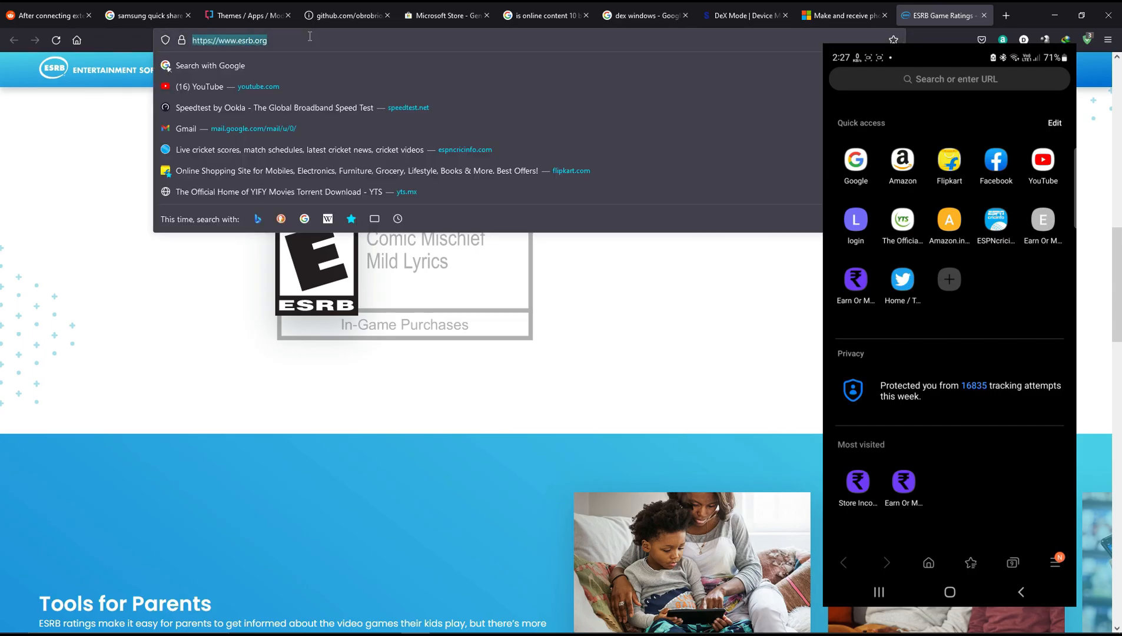
Step: Copy the esrb.org address from Firefox and tap the phone's clipboard suggestion
left_click(948, 79)
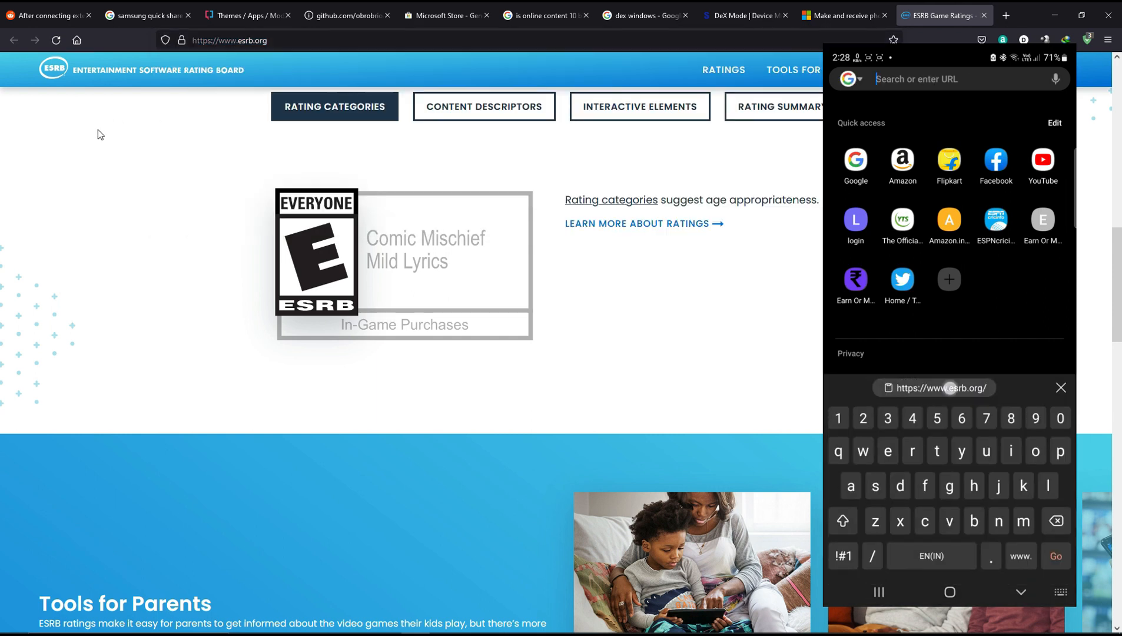
left_click(1054, 556)
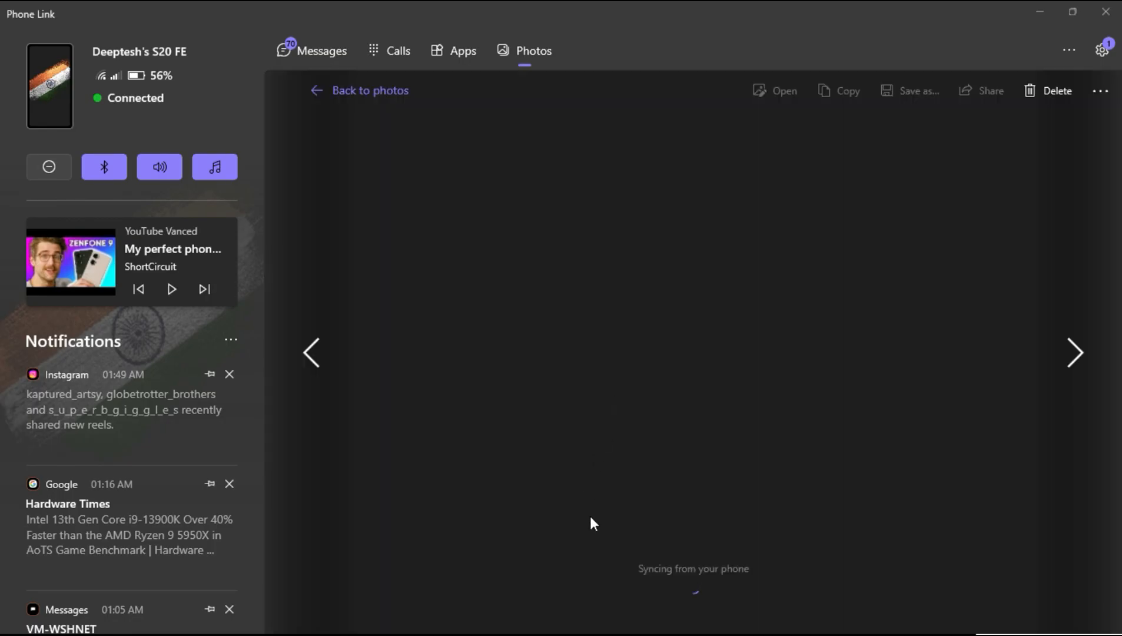
mouse_move(1072, 367)
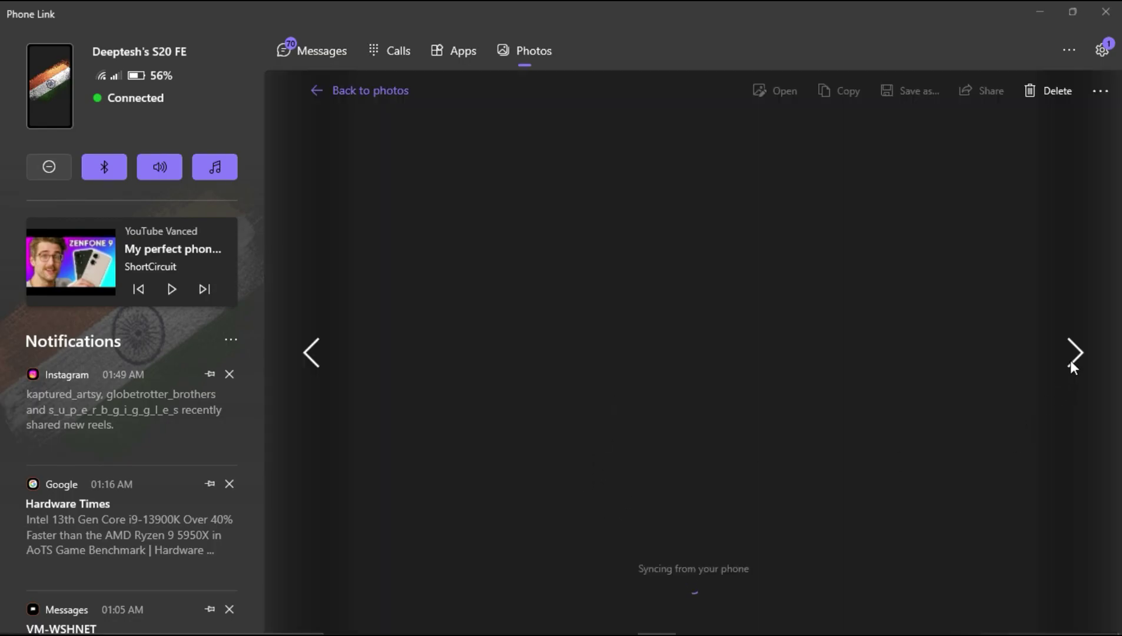